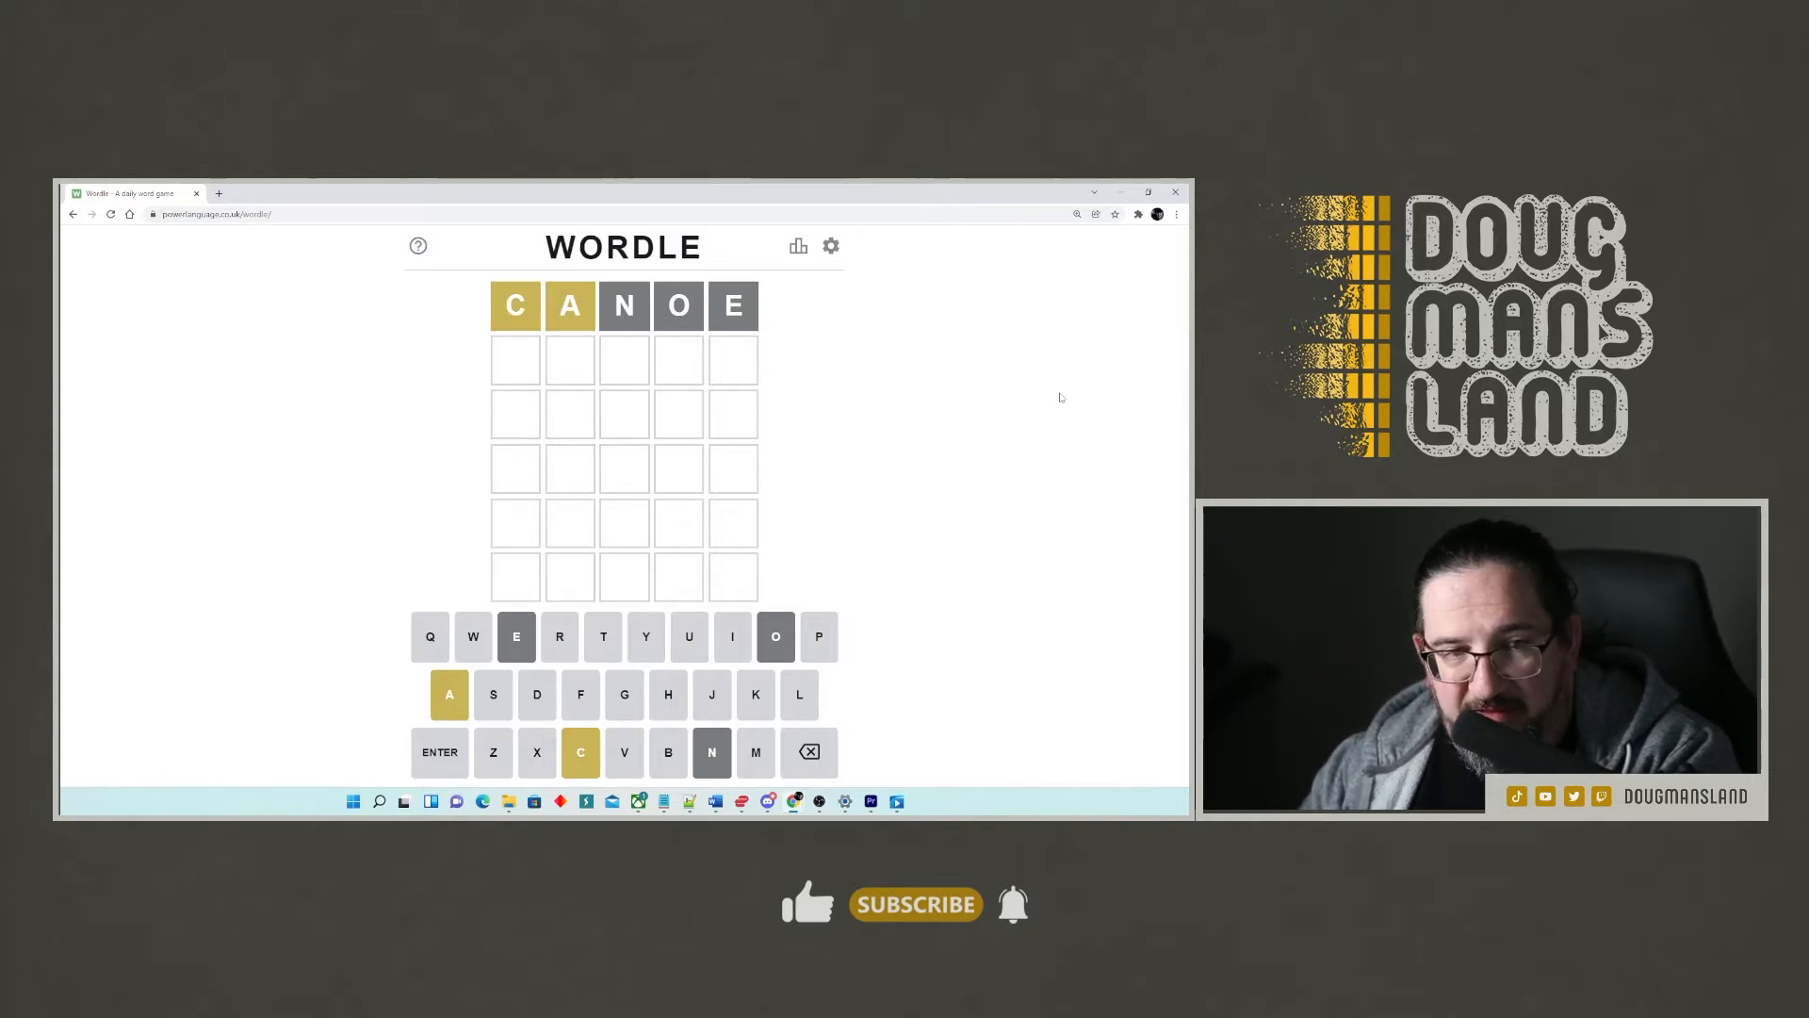
pyautogui.moveTo(913, 463)
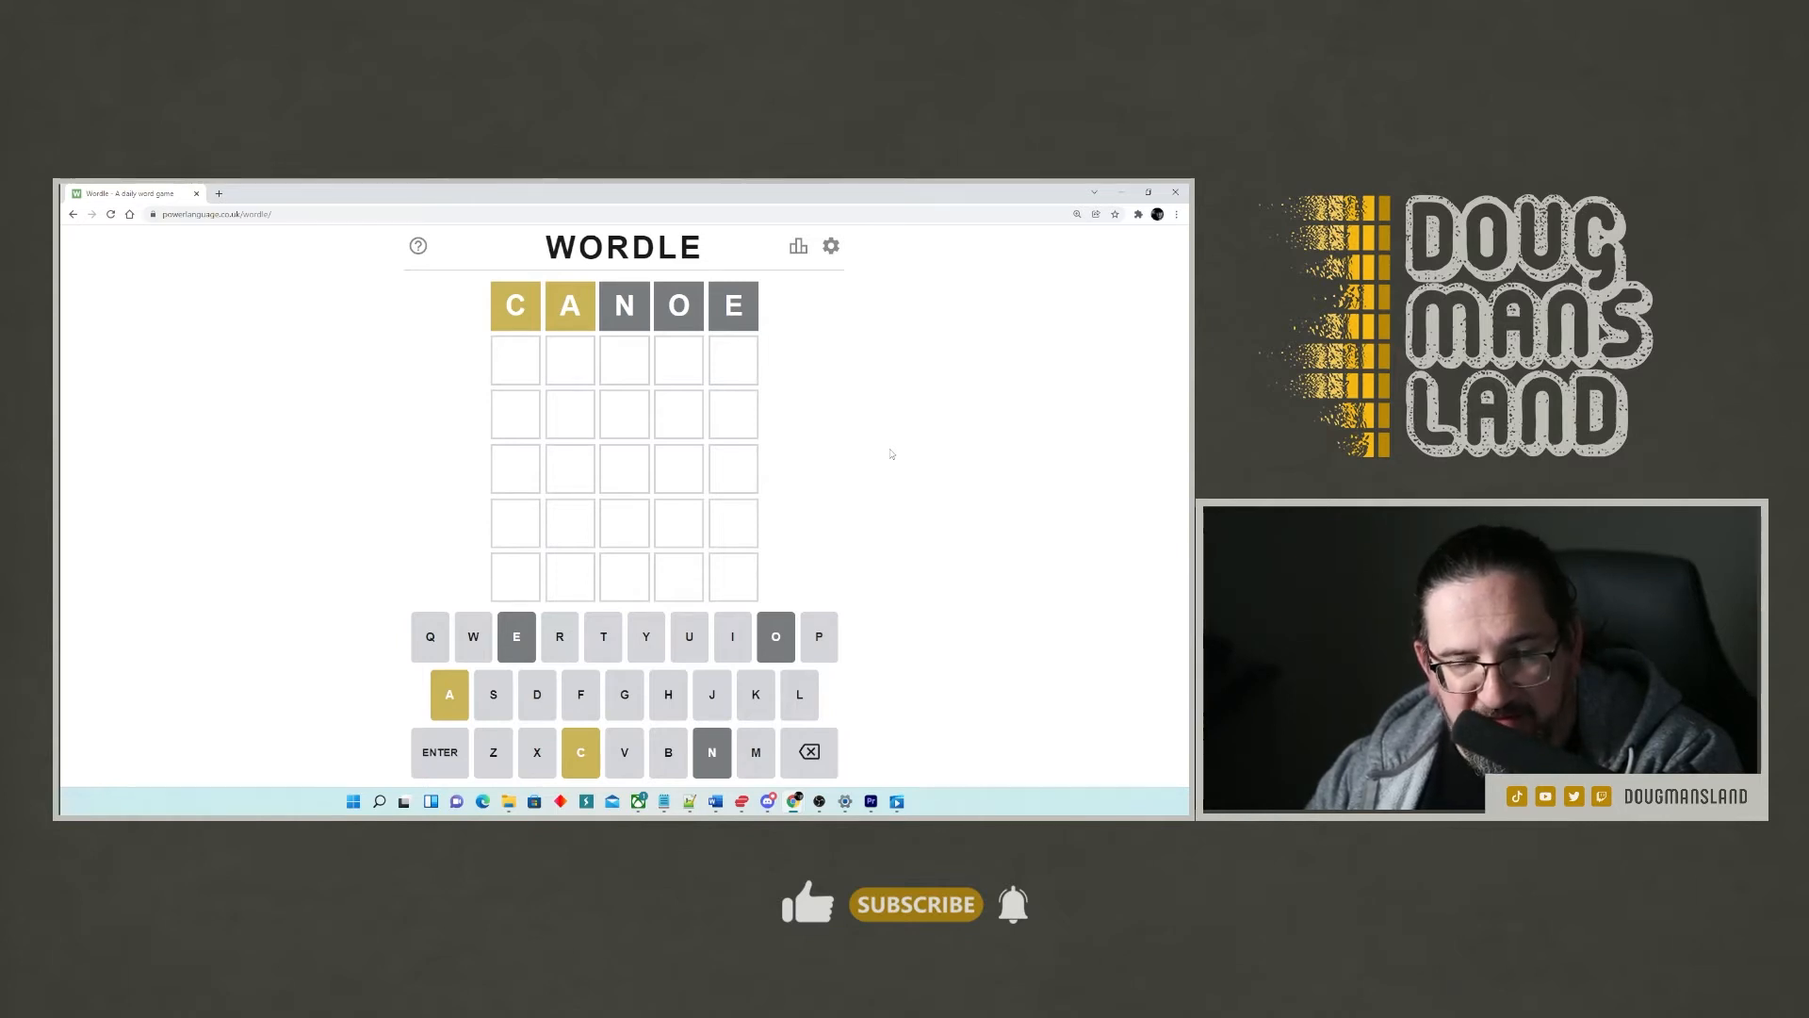
pyautogui.moveTo(557, 390)
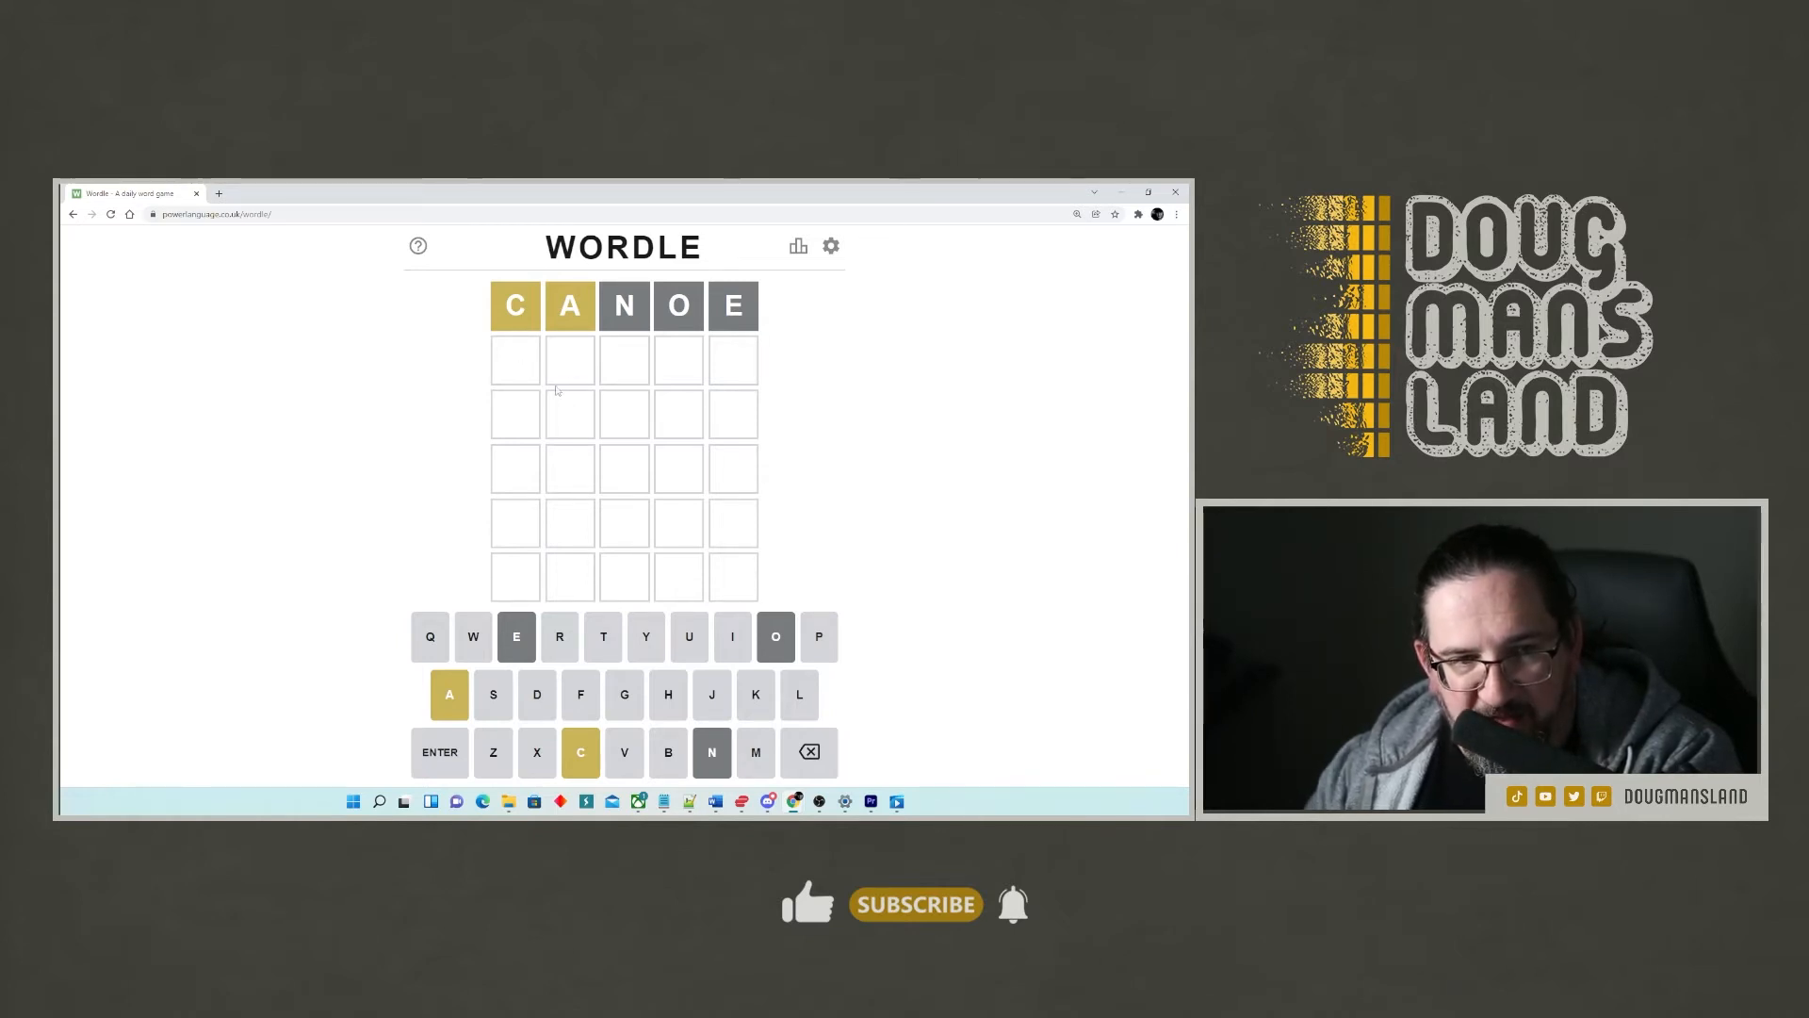
# Step: Enter SCARE as the second guess, showing A in third position and C misplaced
pyautogui.write('SCARE')
pyautogui.click(623, 414)
pyautogui.write('XXACX')
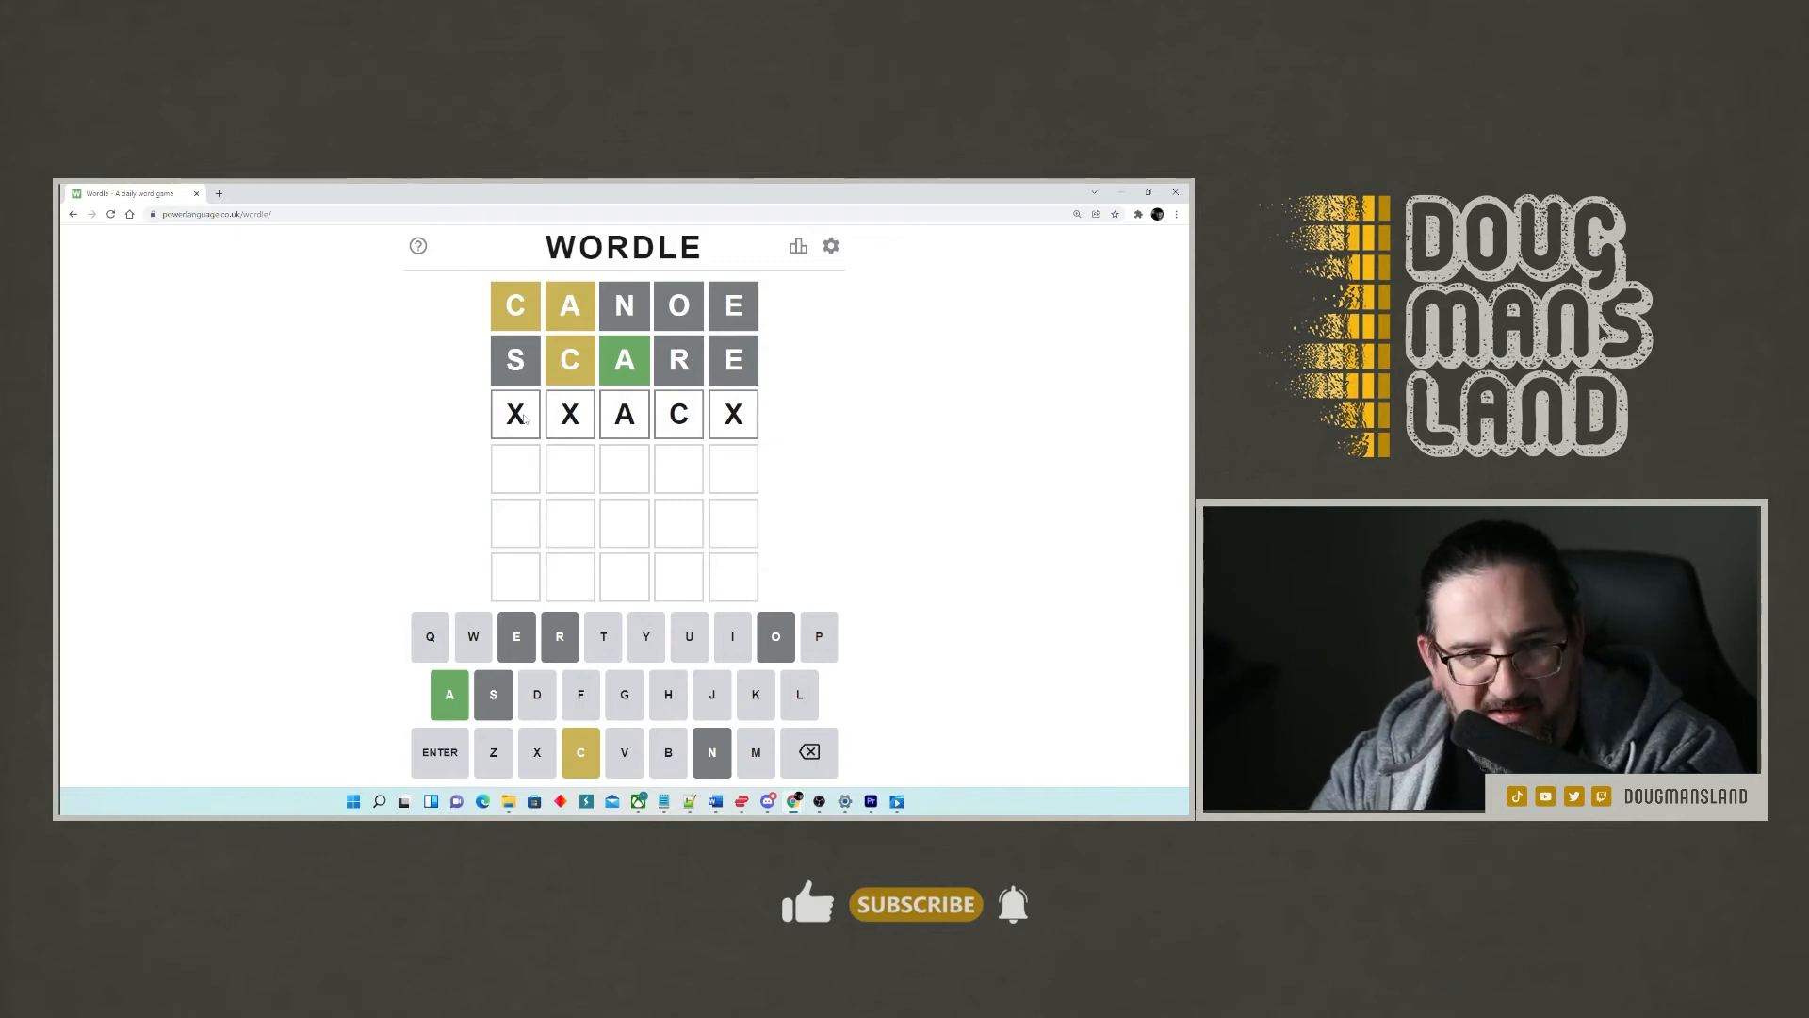
# Step: Guess BLACK, then WHACK, solving the puzzle with all letters green
pyautogui.press('backspace')
pyautogui.write('W')
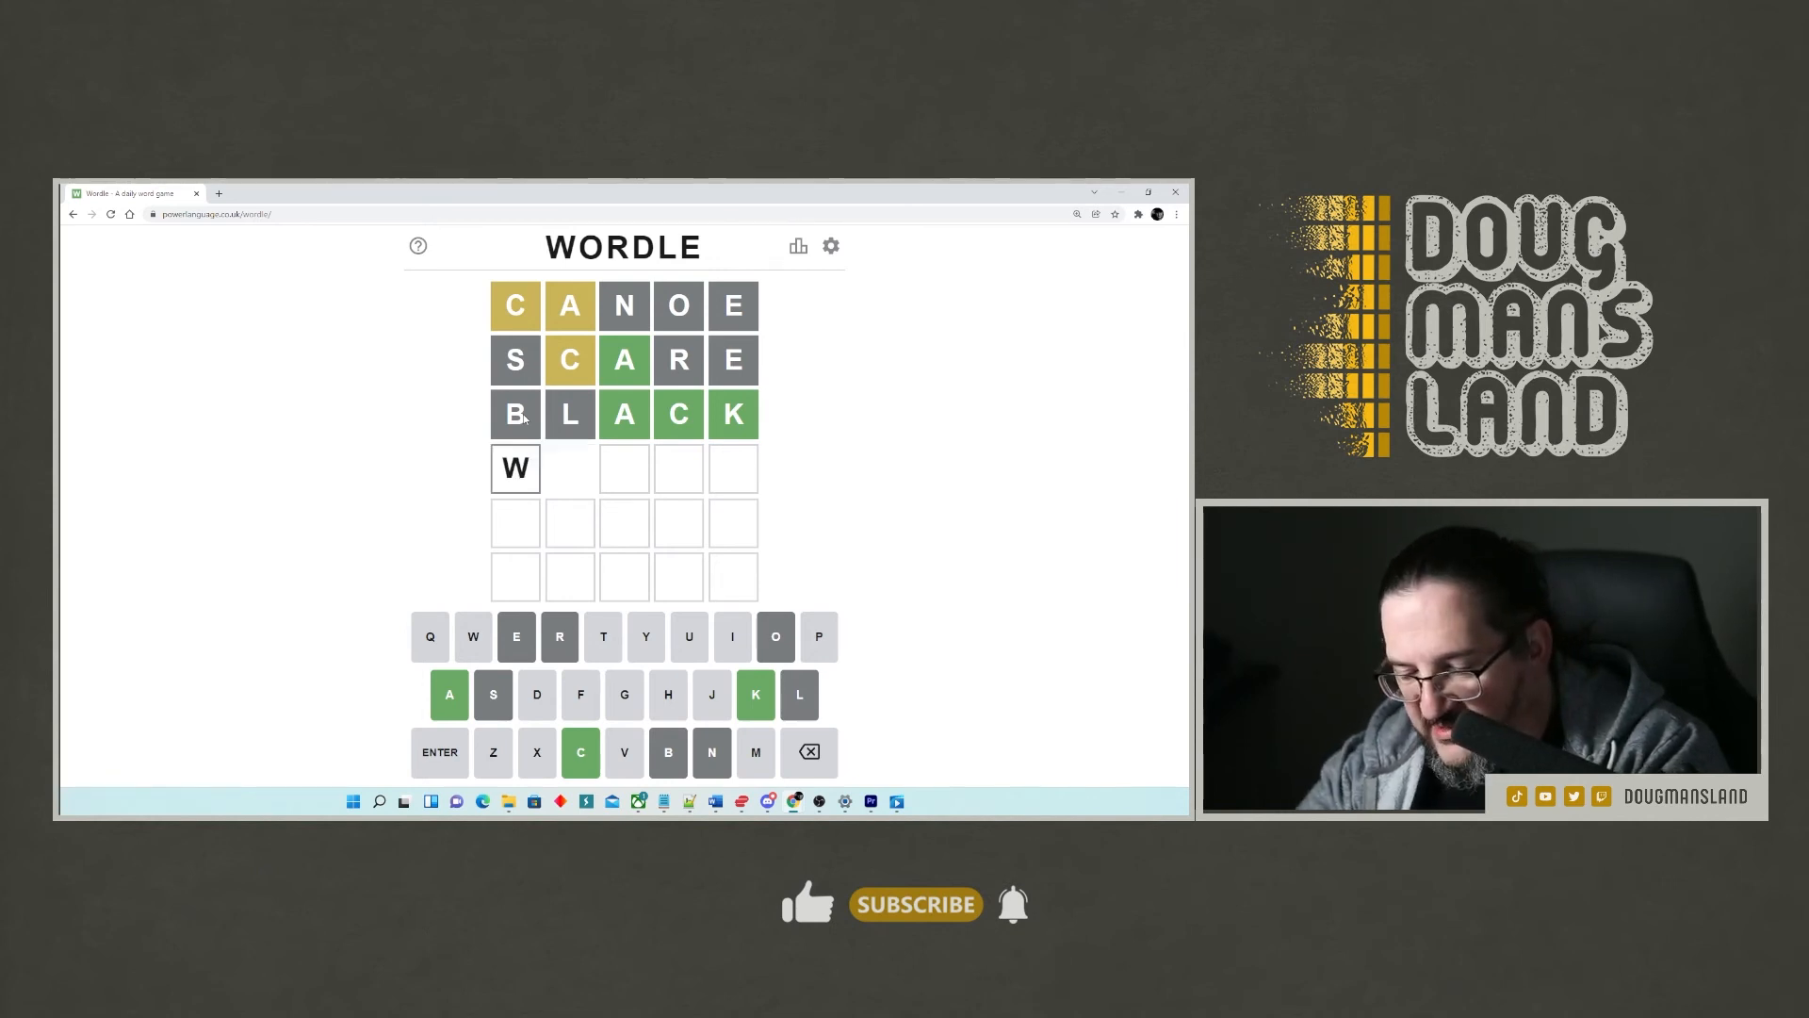
pyautogui.write('HACK')
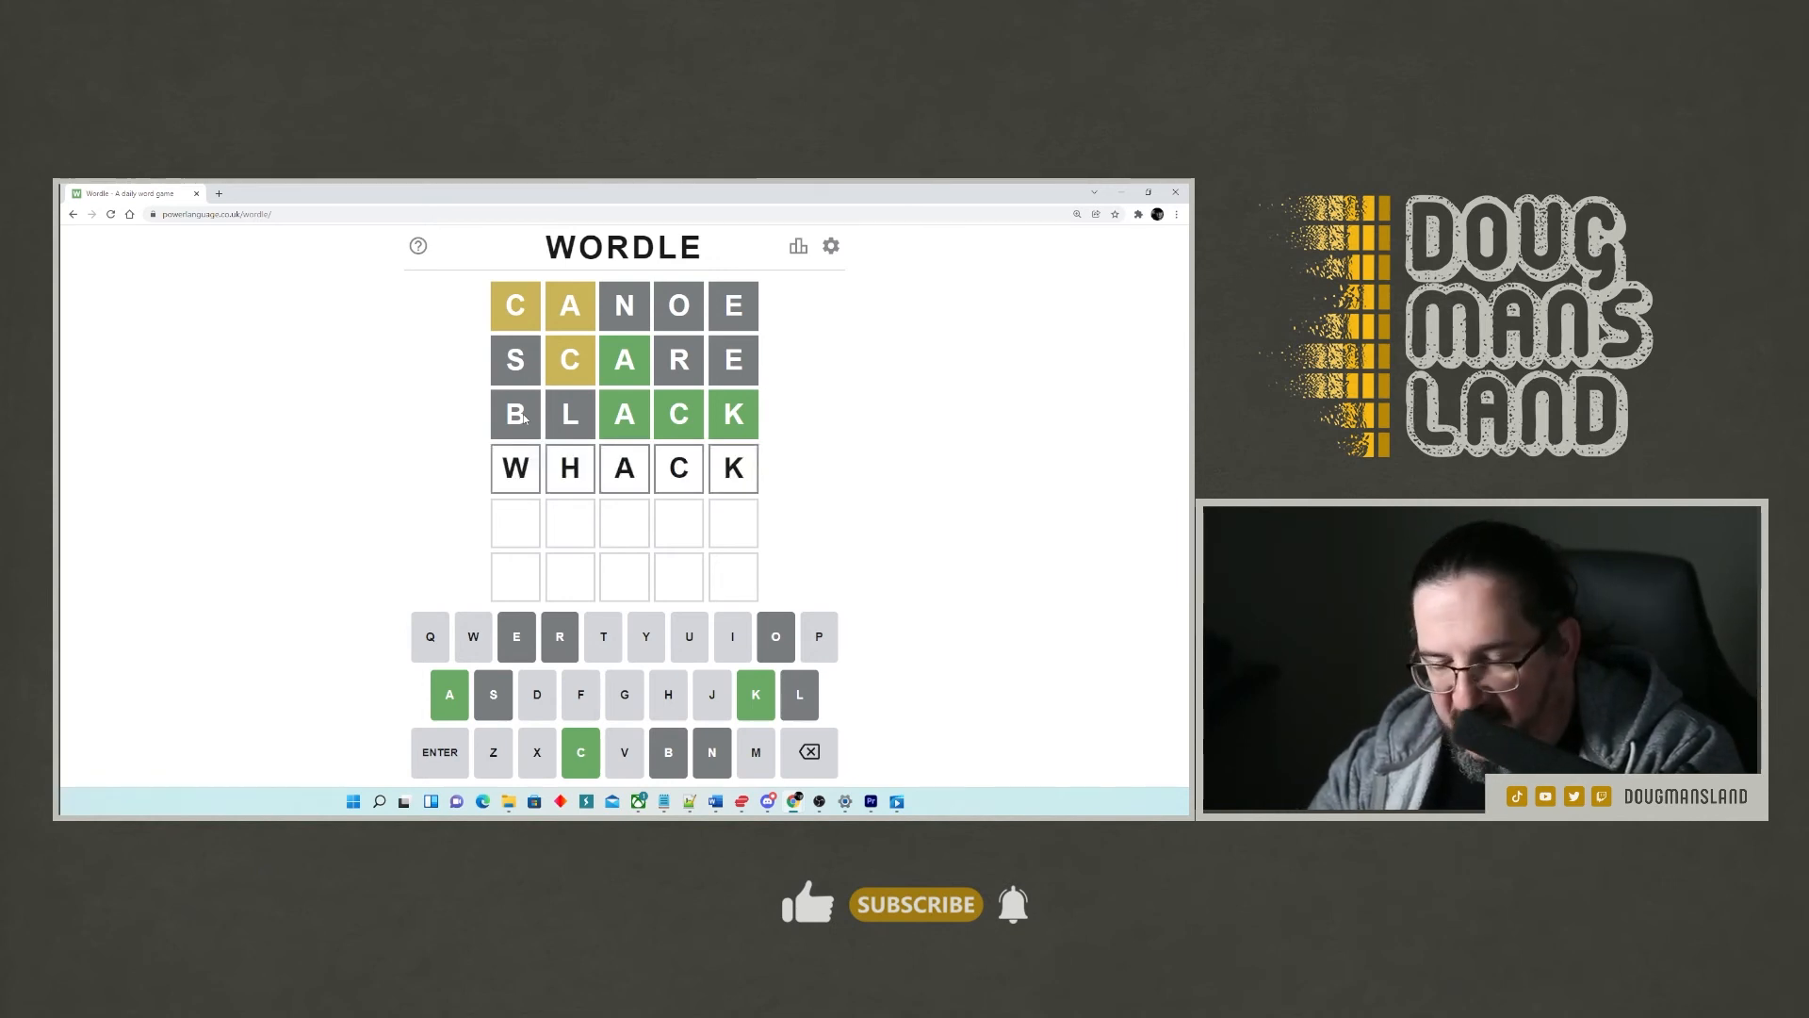
pyautogui.press('Backspace')
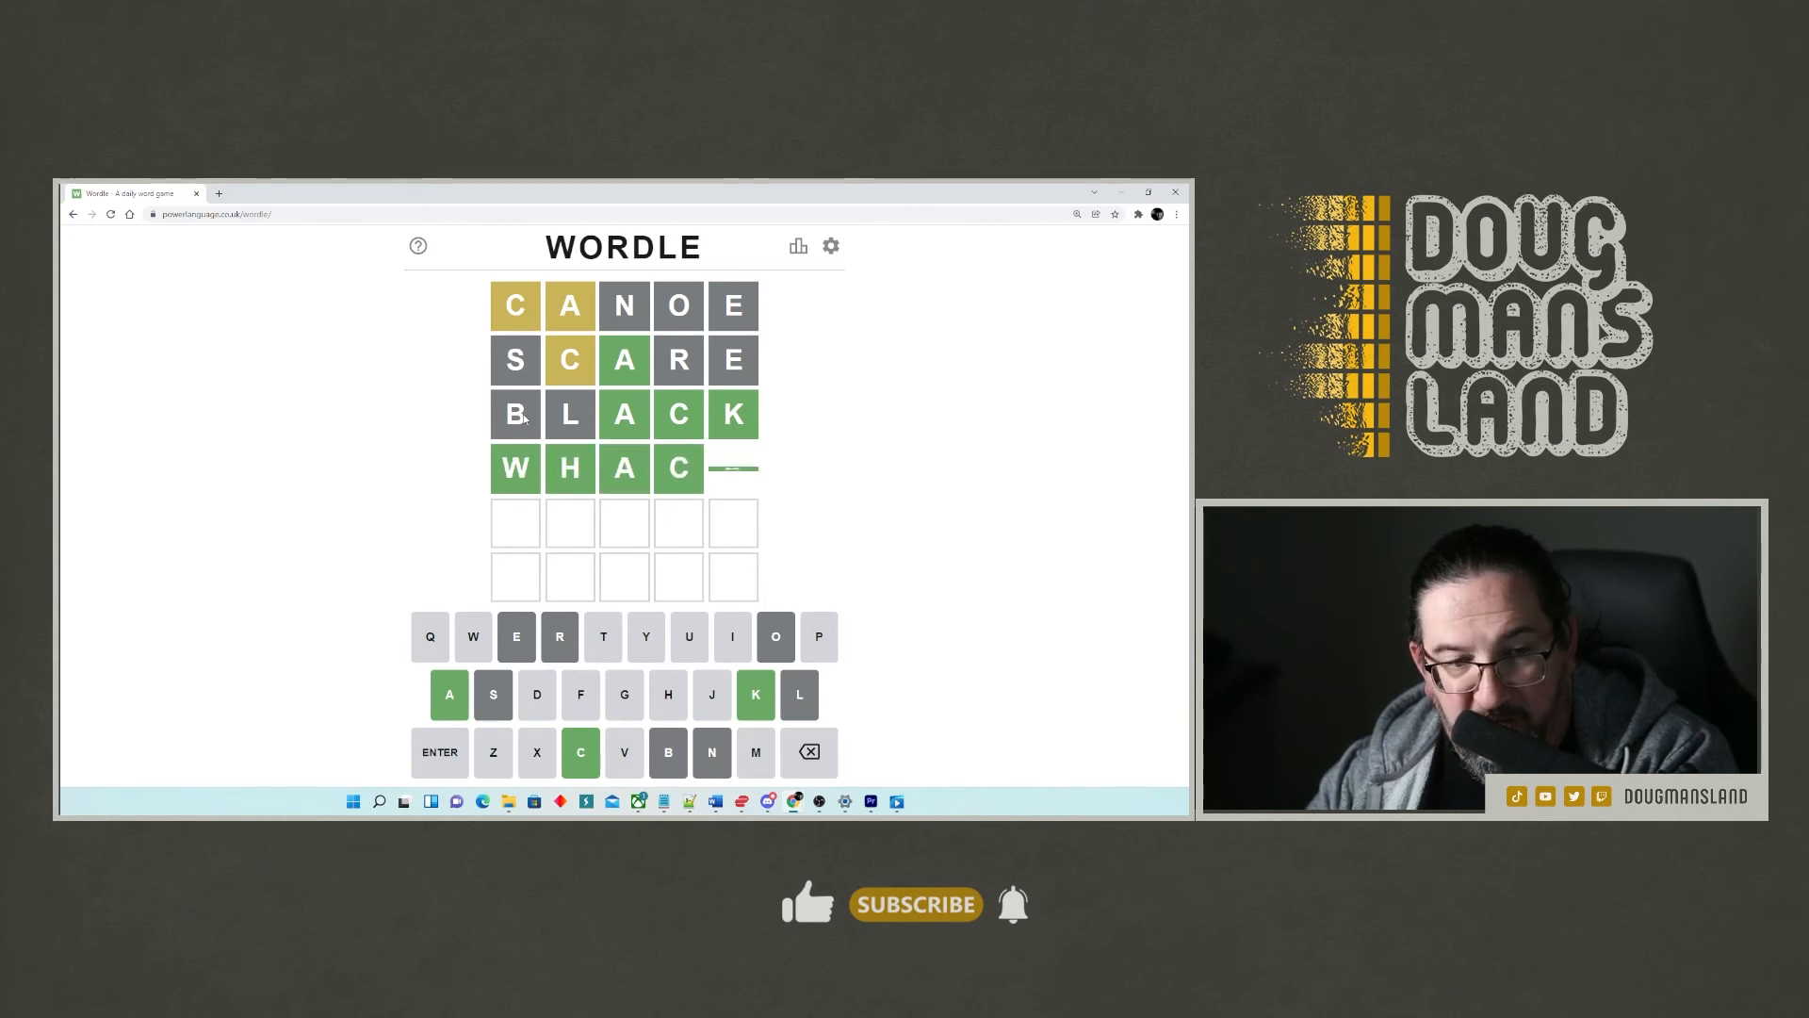